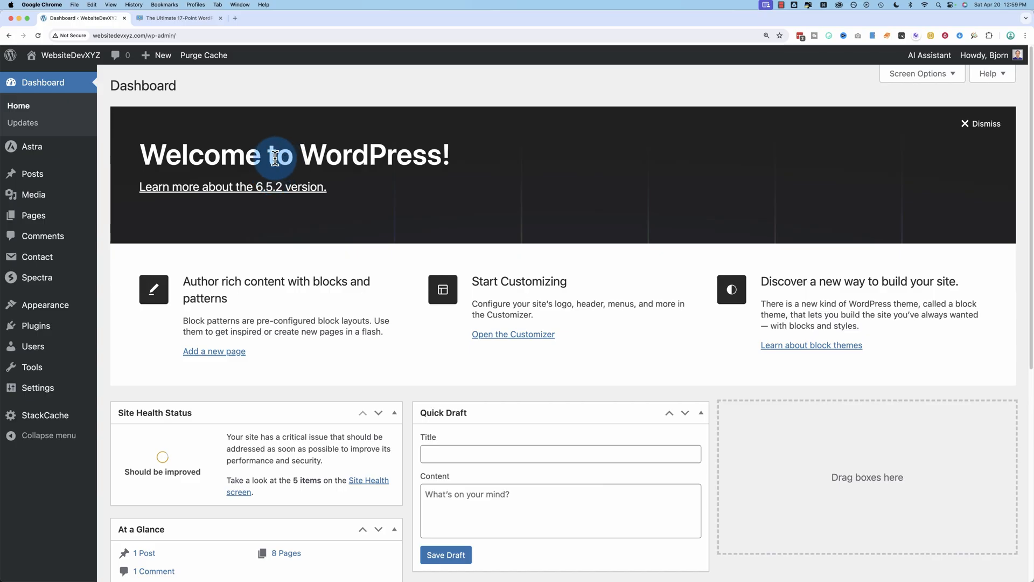
{"action": "mouse_move", "coordinate": [133, 341]}
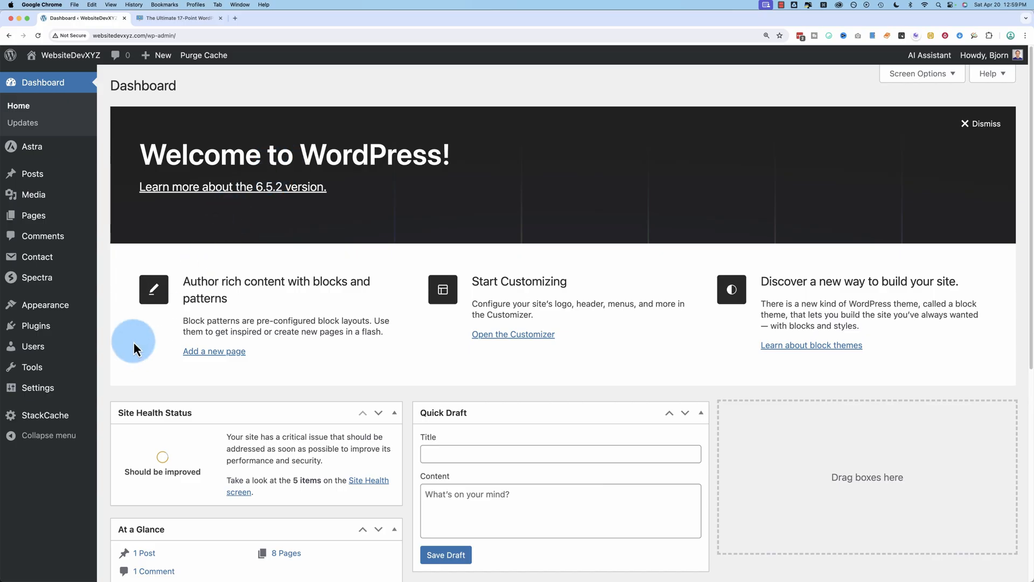
Reveal the Plugins submenu in the WordPress admin sidebar
{"action": "left_click", "coordinate": [138, 345]}
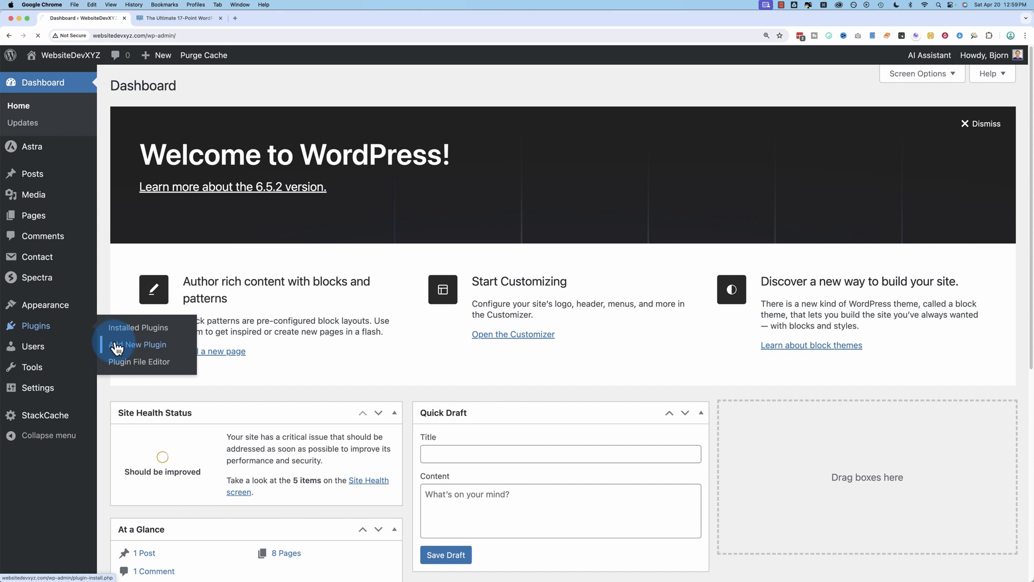
Install Akismet Anti-spam from the Add New Plugin page and activate it
{"action": "left_click", "coordinate": [138, 344]}
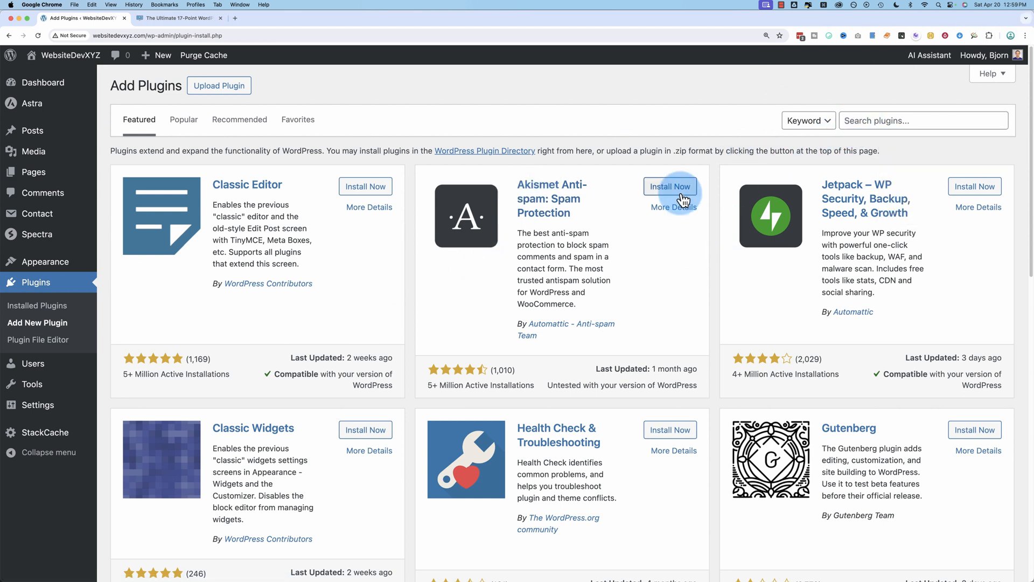
{"action": "left_click", "coordinate": [670, 186]}
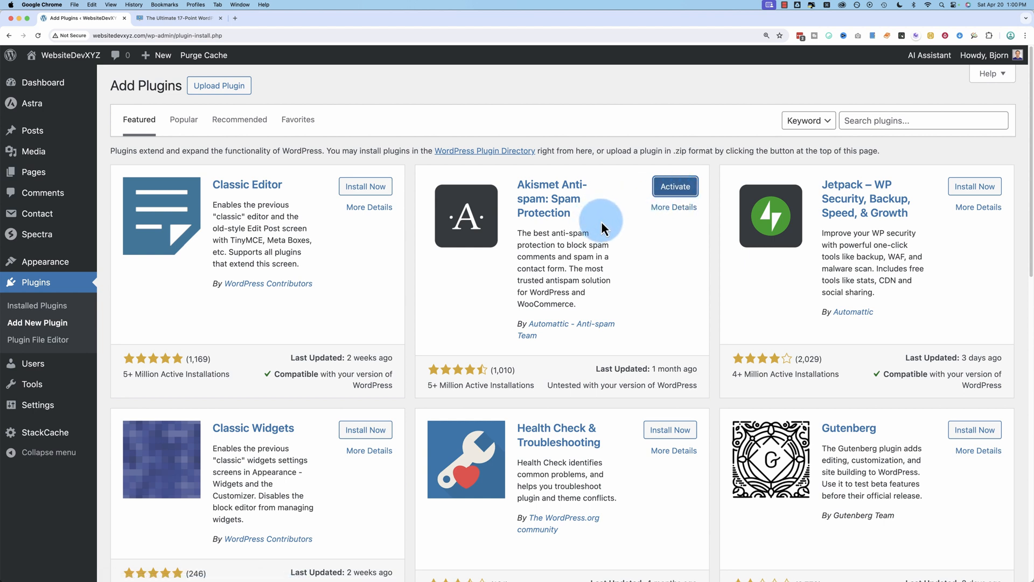
{"action": "mouse_move", "coordinate": [607, 223]}
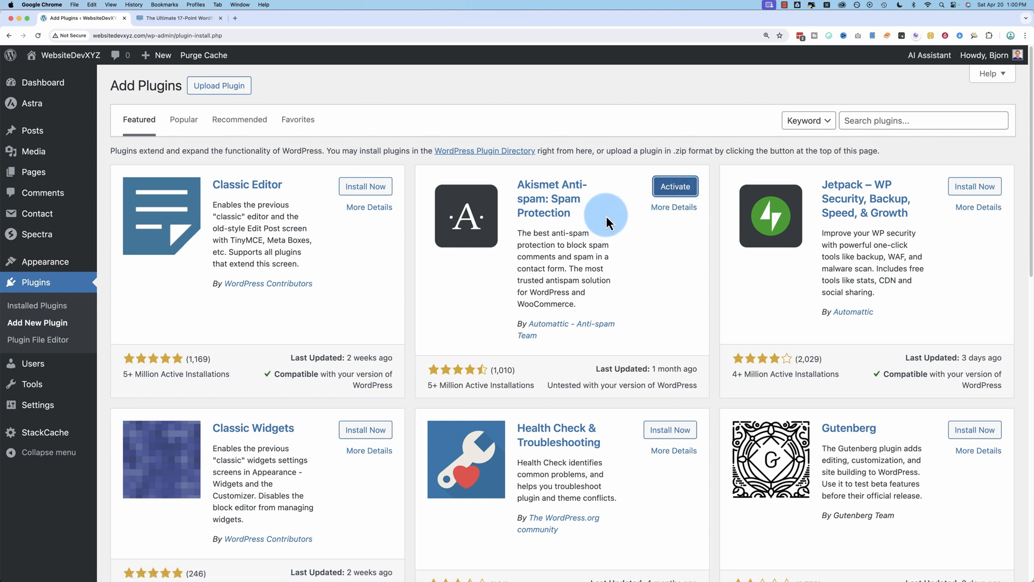
{"action": "left_click", "coordinate": [675, 186]}
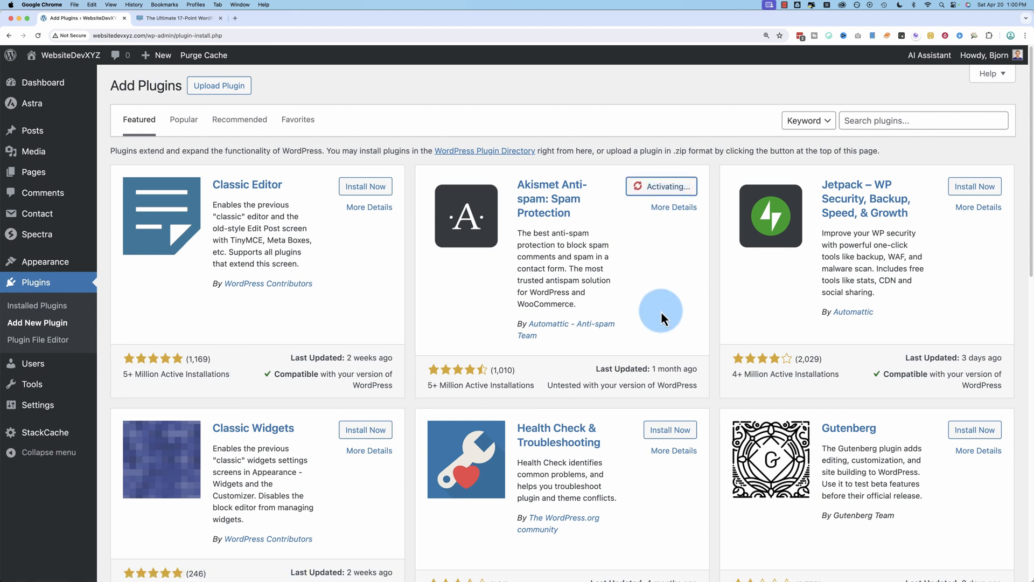
{"action": "mouse_move", "coordinate": [326, 314]}
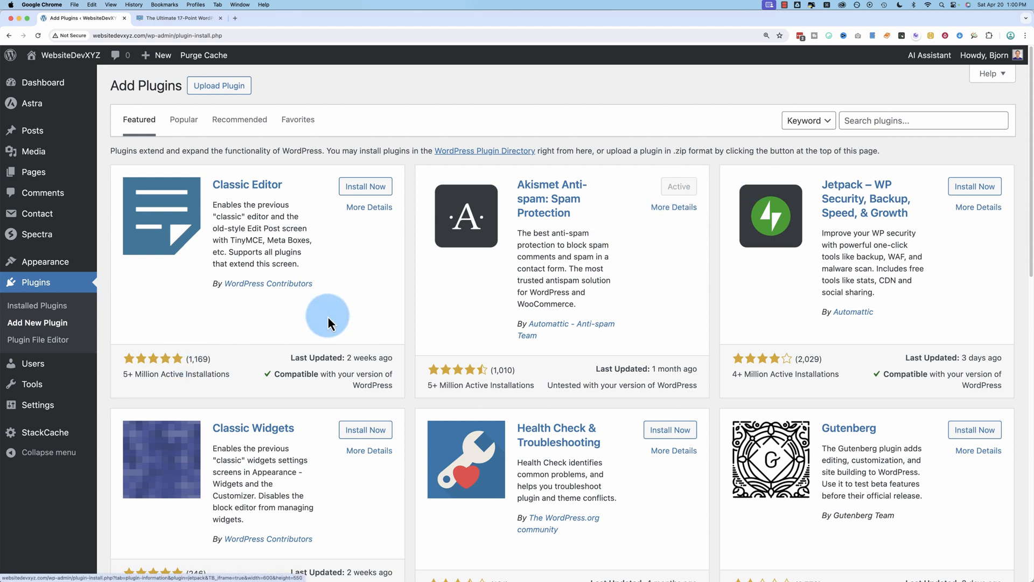
{"action": "mouse_move", "coordinate": [118, 56]}
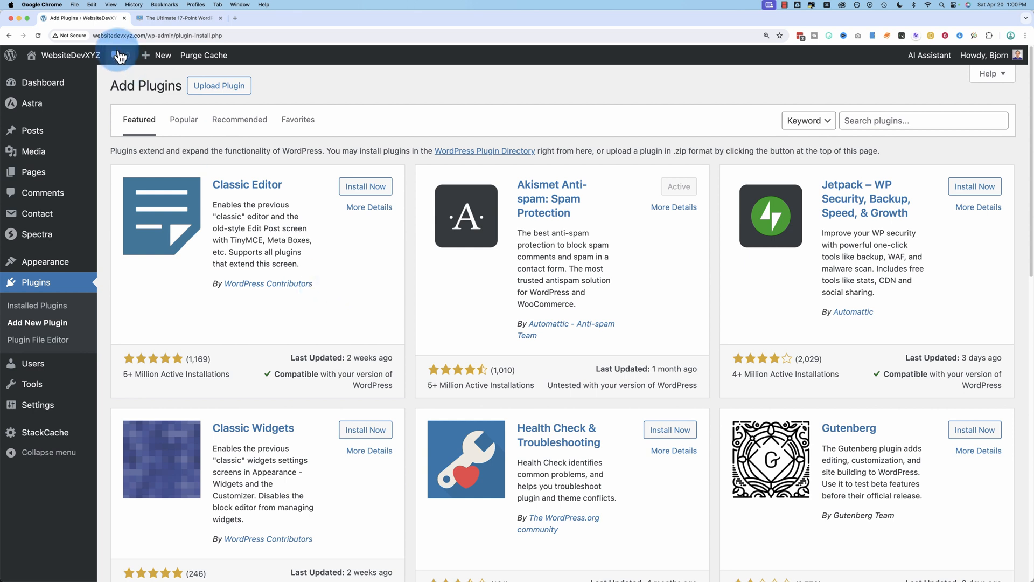
{"action": "mouse_move", "coordinate": [38, 405]}
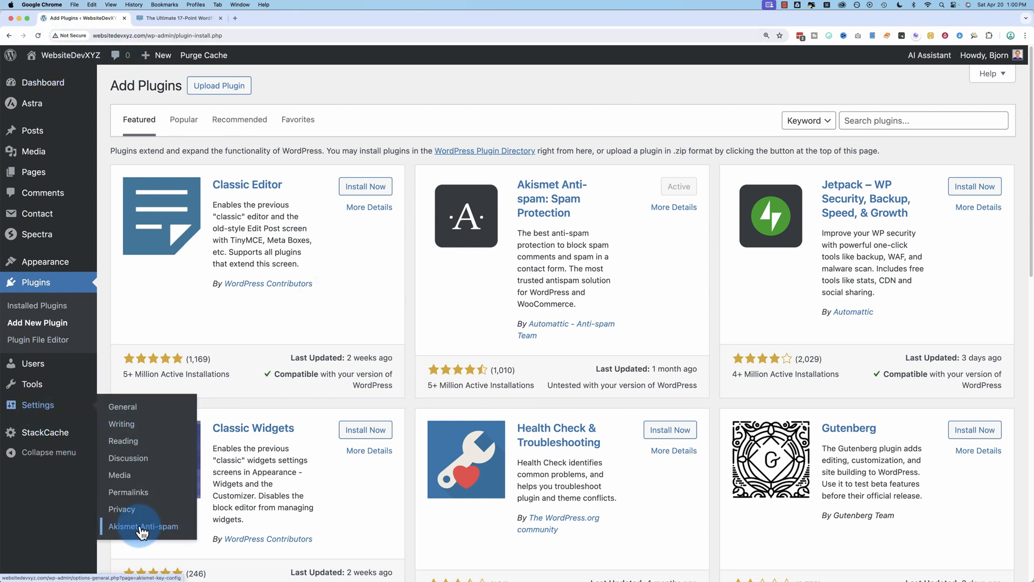
Open Settings > Akismet Anti-spam and start 'Set up your Akismet account'
{"action": "left_click", "coordinate": [143, 526]}
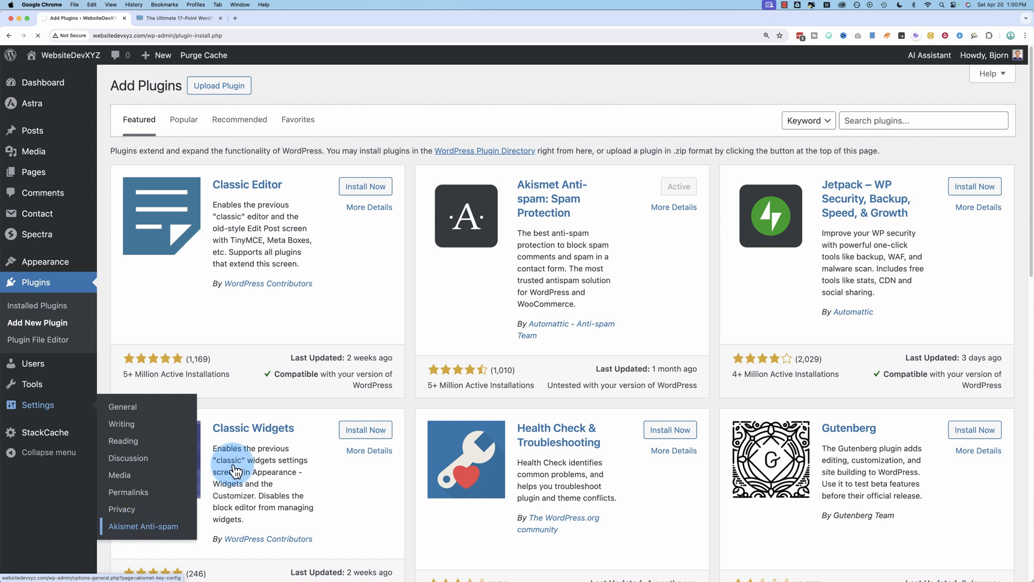
{"action": "left_click", "coordinate": [142, 526]}
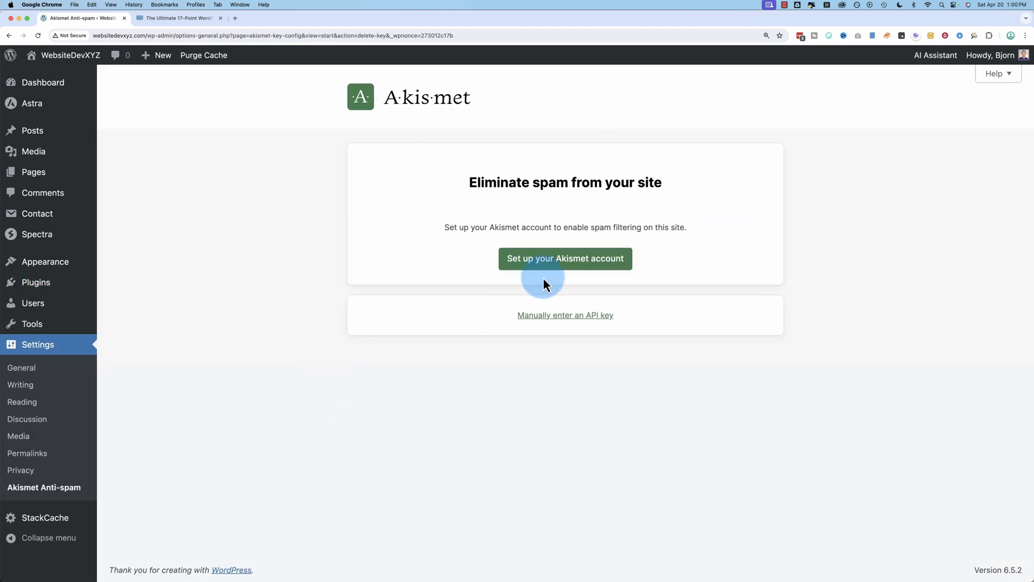
{"action": "left_click", "coordinate": [564, 258]}
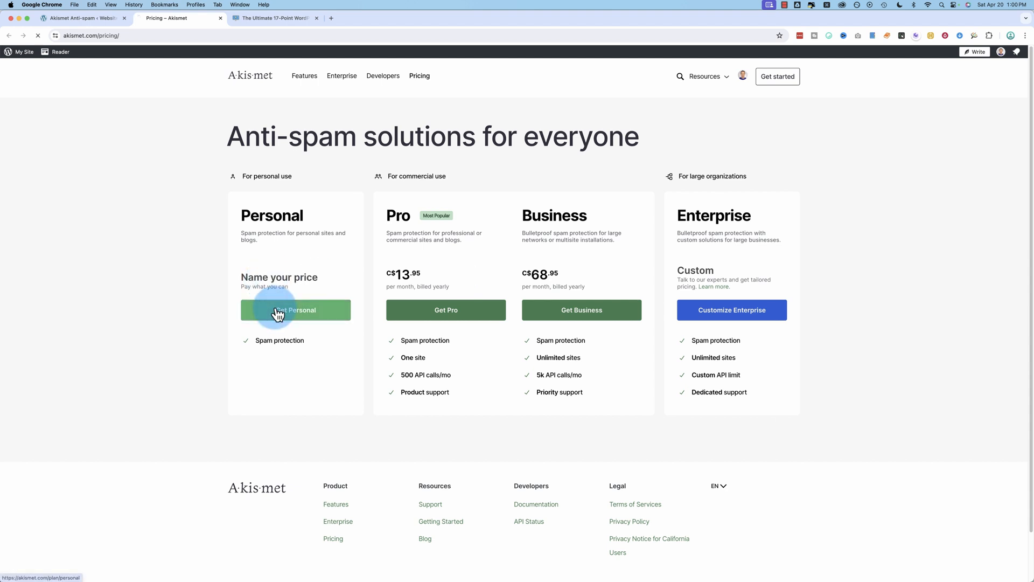
Pick Get Personal, set the slider to CA$0/year, and tick the non-commercial checkboxes
{"action": "left_click", "coordinate": [296, 310]}
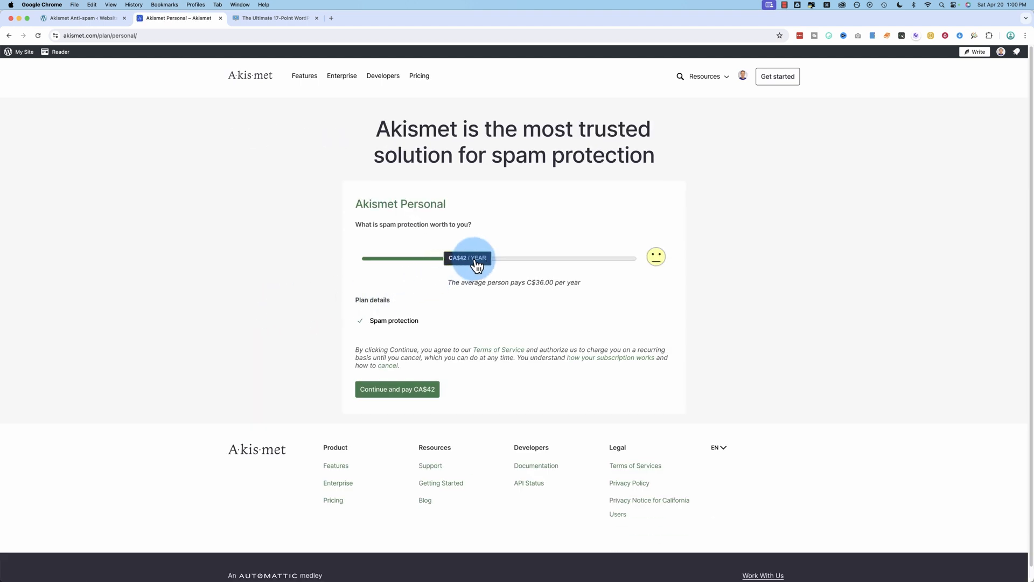
{"action": "left_click_drag", "start_coordinate": [477, 258], "coordinate": [654, 258]}
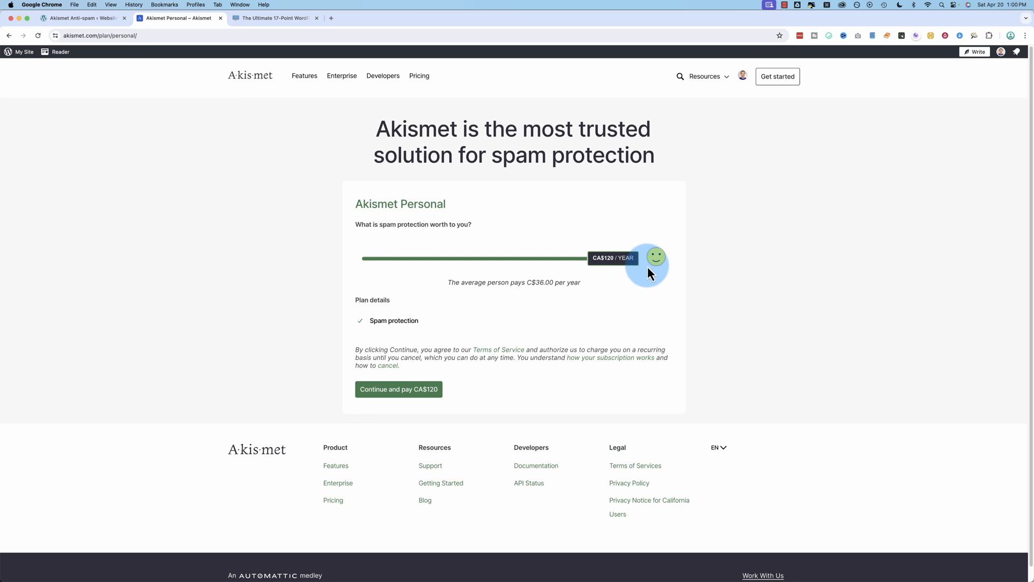
{"action": "left_click_drag", "start_coordinate": [653, 258], "coordinate": [336, 258]}
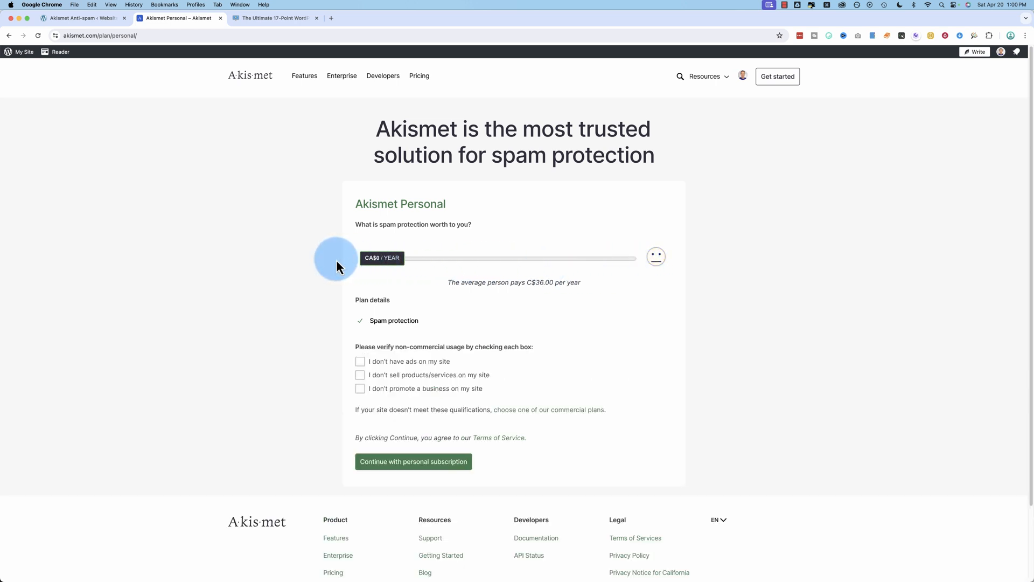
{"action": "left_click", "coordinate": [360, 361]}
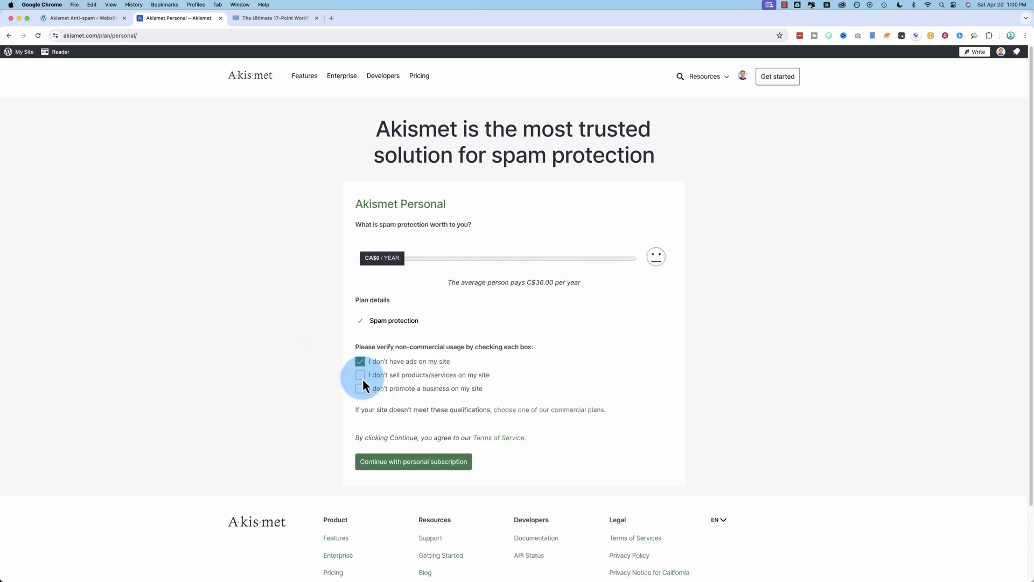
{"action": "left_click", "coordinate": [360, 388]}
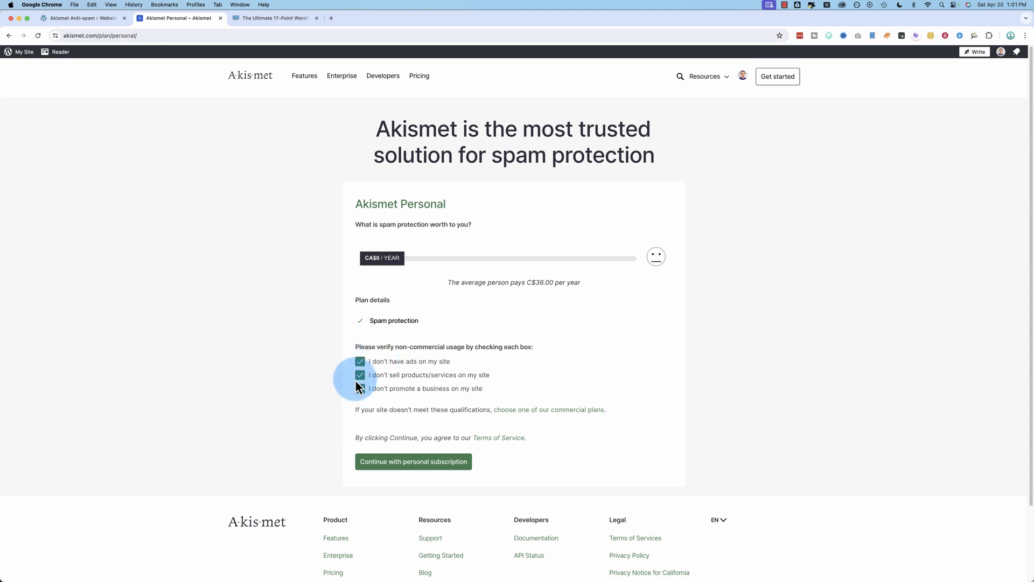
{"action": "left_click_drag", "start_coordinate": [361, 258], "coordinate": [413, 258]}
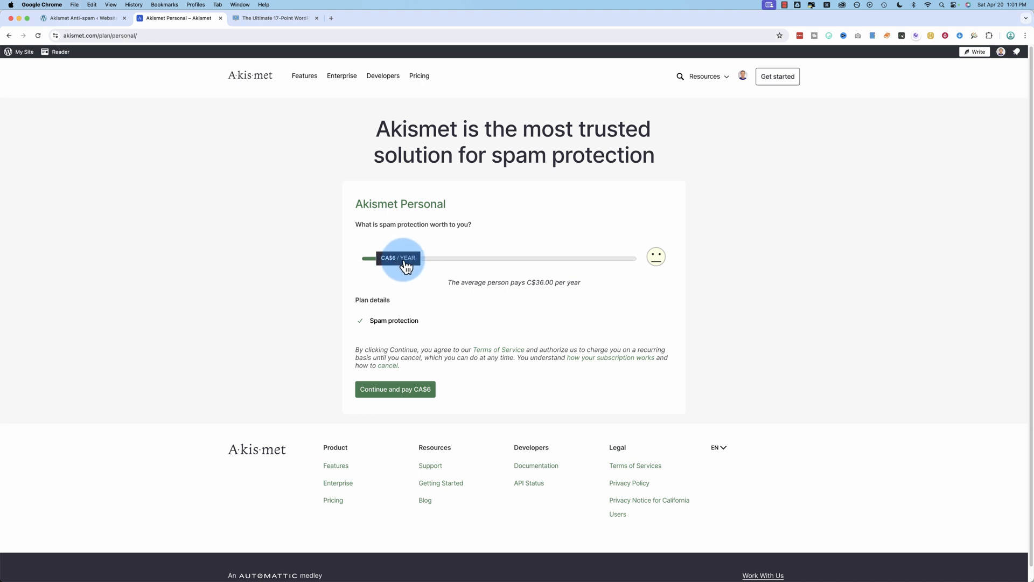
{"action": "left_click_drag", "start_coordinate": [402, 258], "coordinate": [368, 258]}
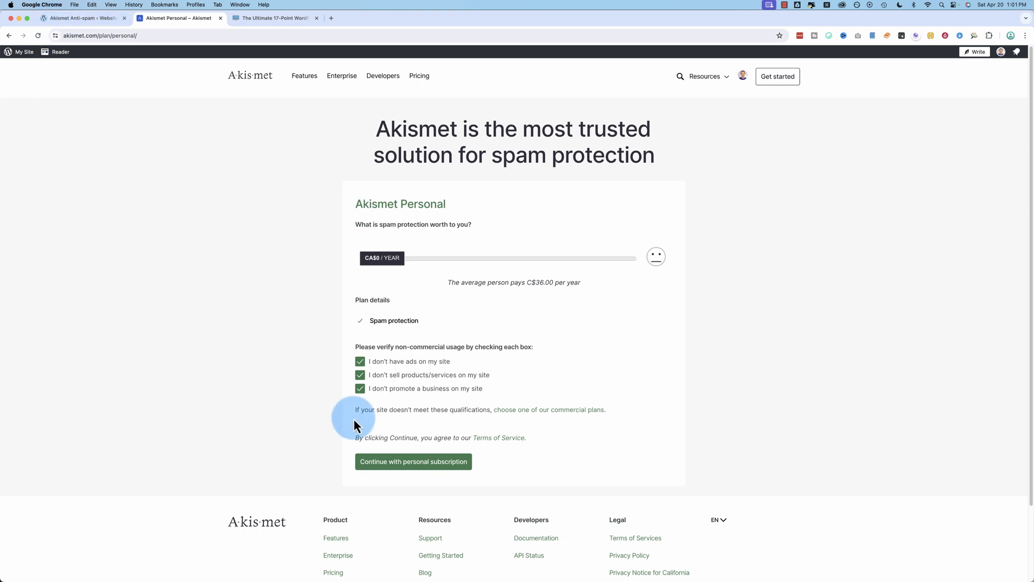
{"action": "mouse_move", "coordinate": [755, 109]}
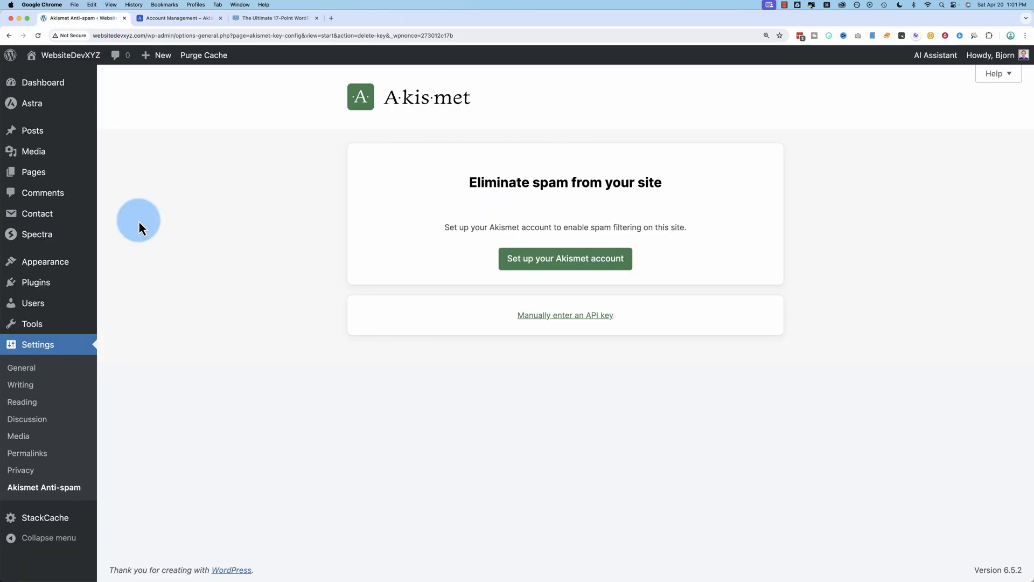
Manually enter the Akismet API key and connect the site with it
{"action": "left_click", "coordinate": [565, 314]}
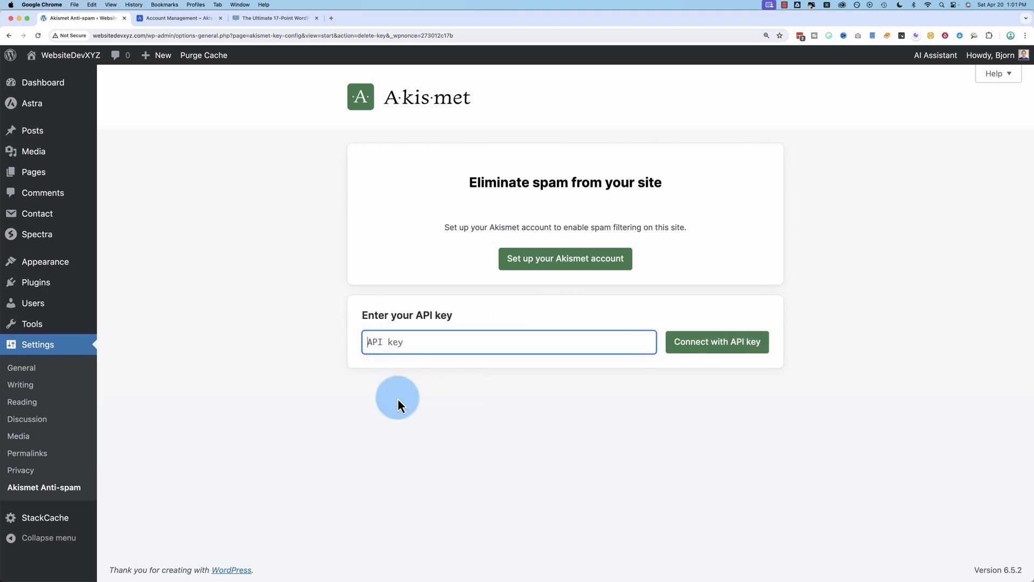
{"action": "left_click", "coordinate": [717, 341]}
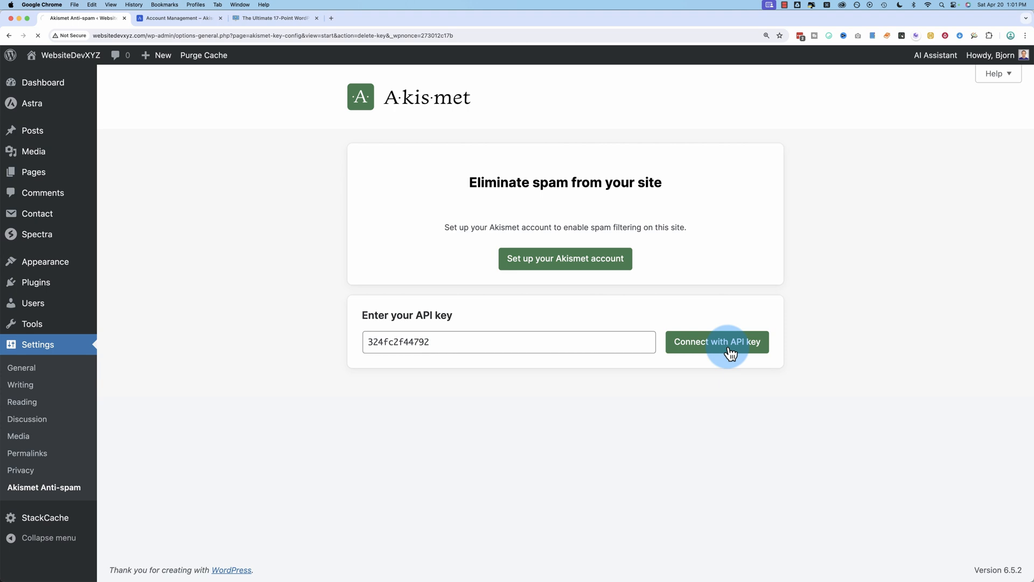
{"action": "left_click", "coordinate": [717, 342]}
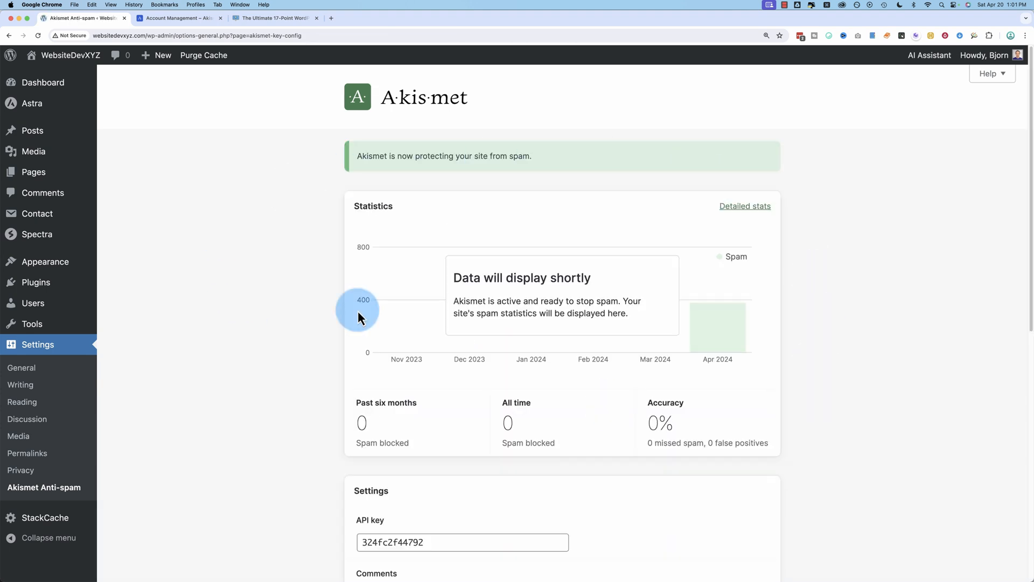
{"action": "scroll", "scroll_direction": "down", "scroll_amount": 3}
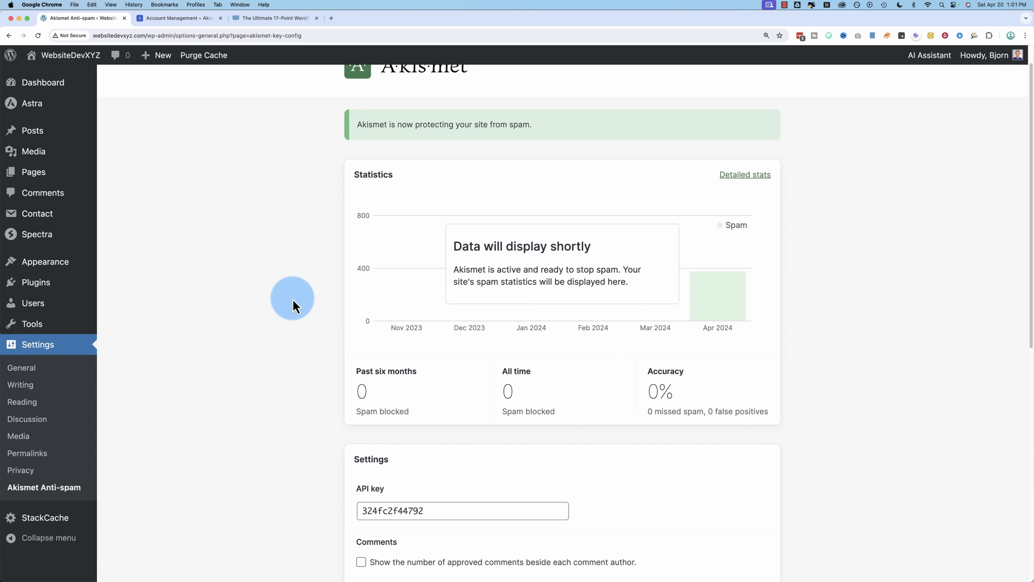
Review the Akismet Account Management tab's active site counts, then return to WordPress
{"action": "left_click", "coordinate": [178, 17]}
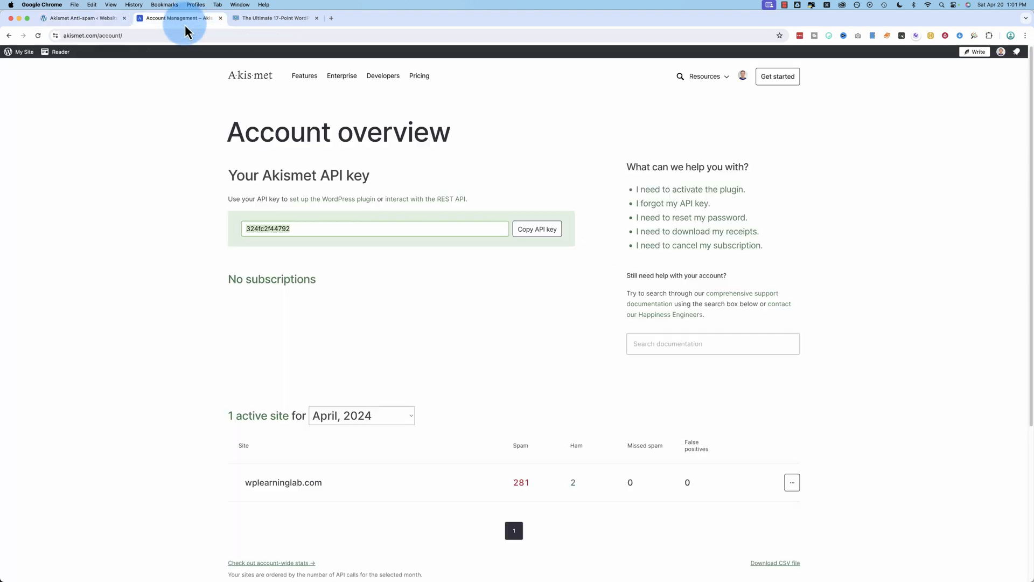
{"action": "scroll", "scroll_direction": "down", "scroll_amount": 3}
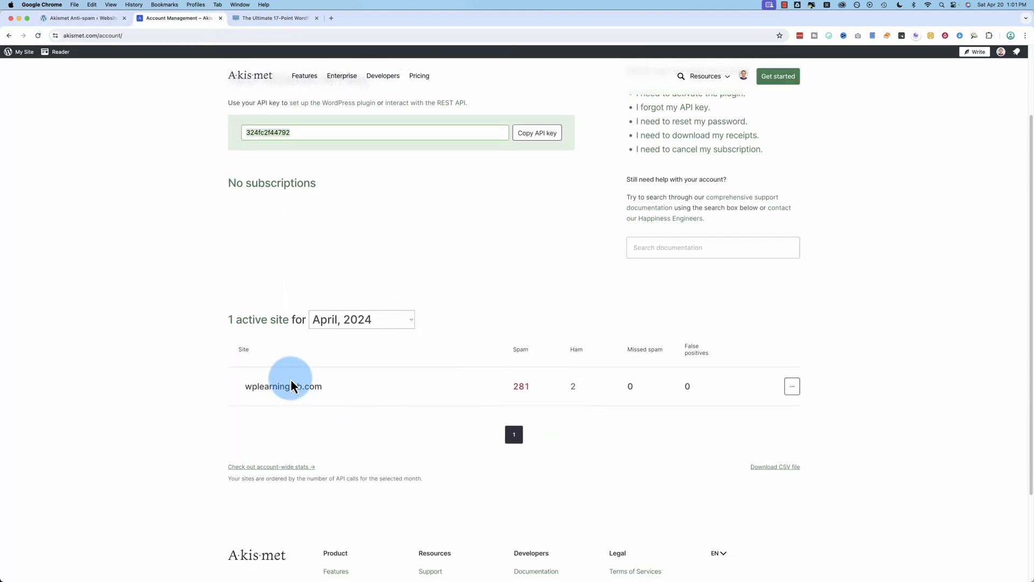
{"action": "mouse_move", "coordinate": [500, 388]}
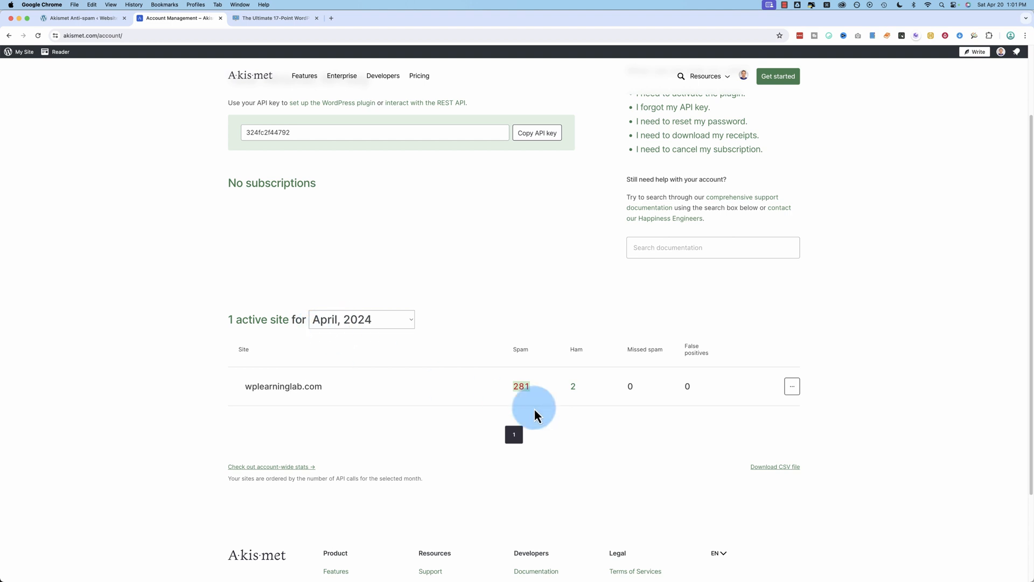
{"action": "mouse_move", "coordinate": [573, 386]}
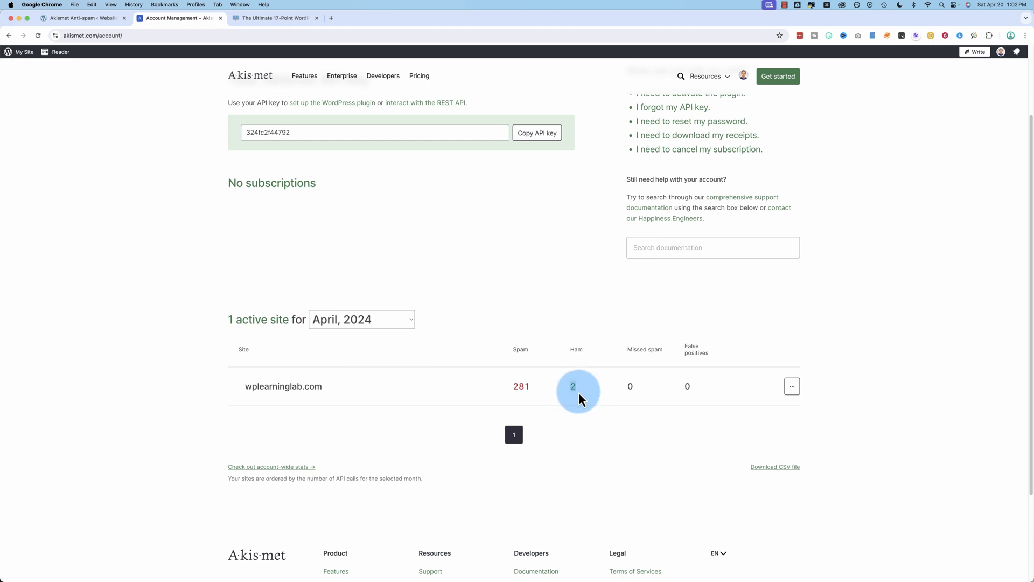
{"action": "left_click", "coordinate": [82, 18]}
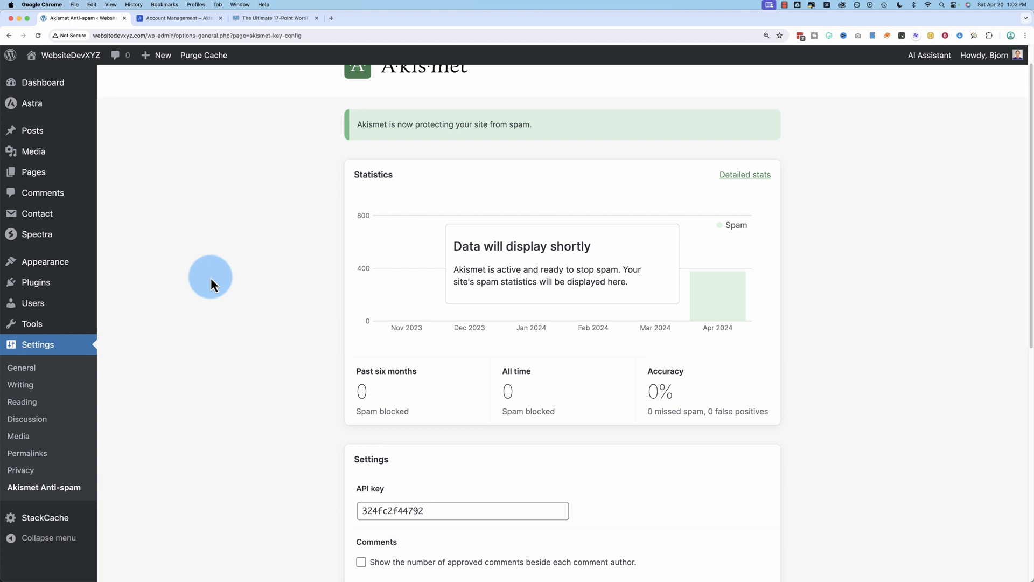
{"action": "mouse_move", "coordinate": [163, 209]}
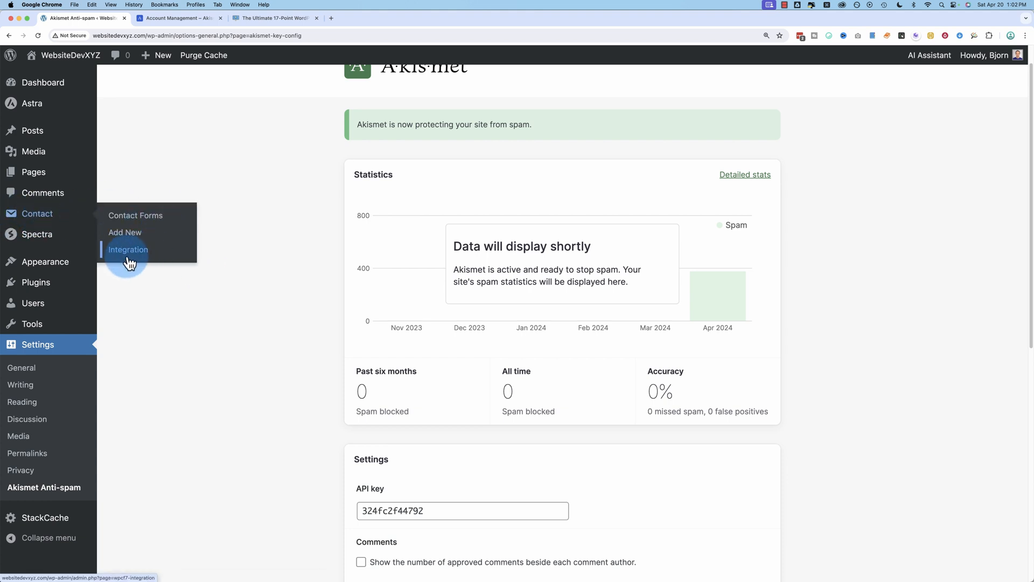
Check the Akismet card on Contact > Integration, then switch to the checklist ebook tab
{"action": "left_click", "coordinate": [129, 249]}
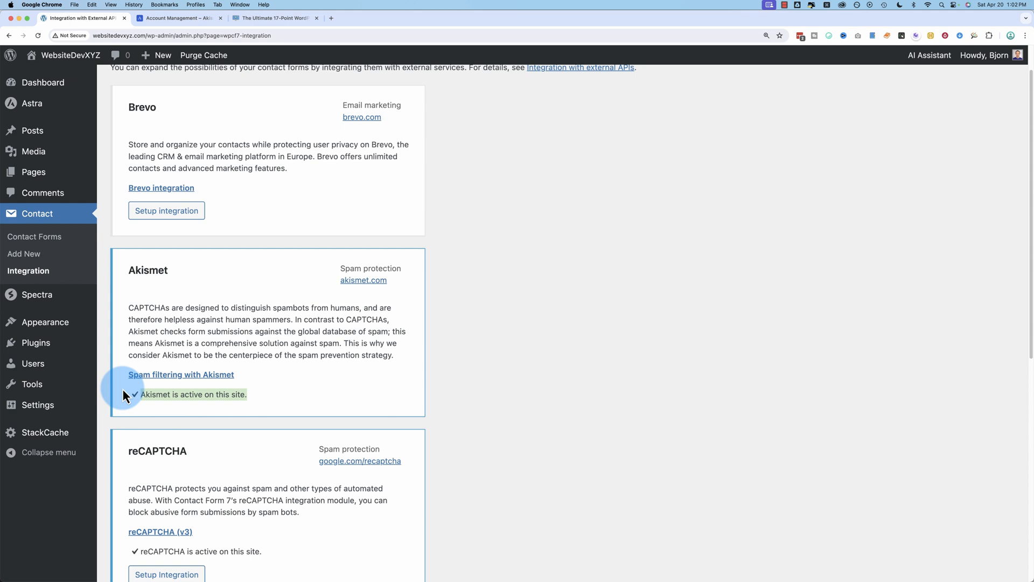
{"action": "mouse_move", "coordinate": [230, 120]}
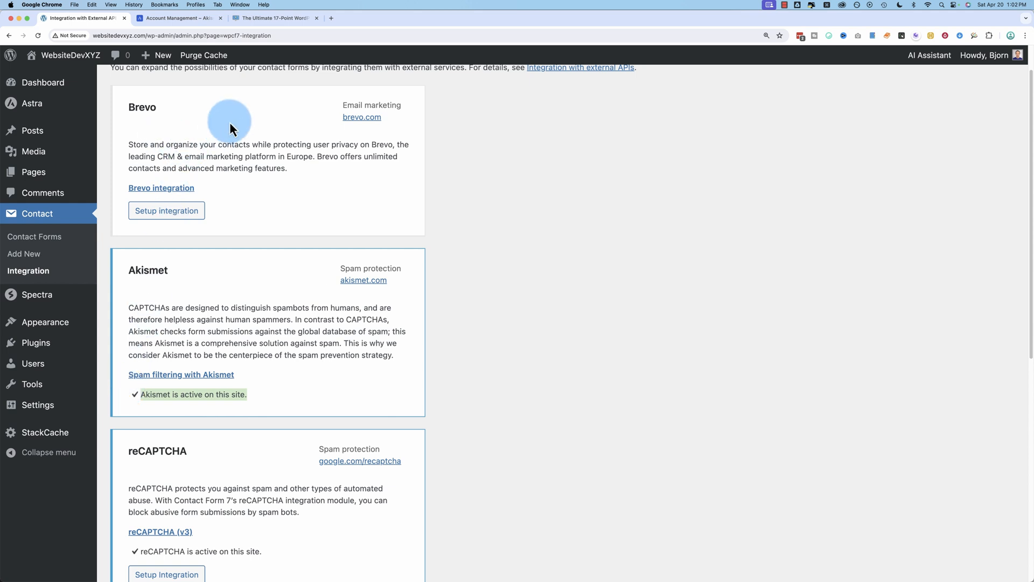
{"action": "left_click", "coordinate": [273, 17]}
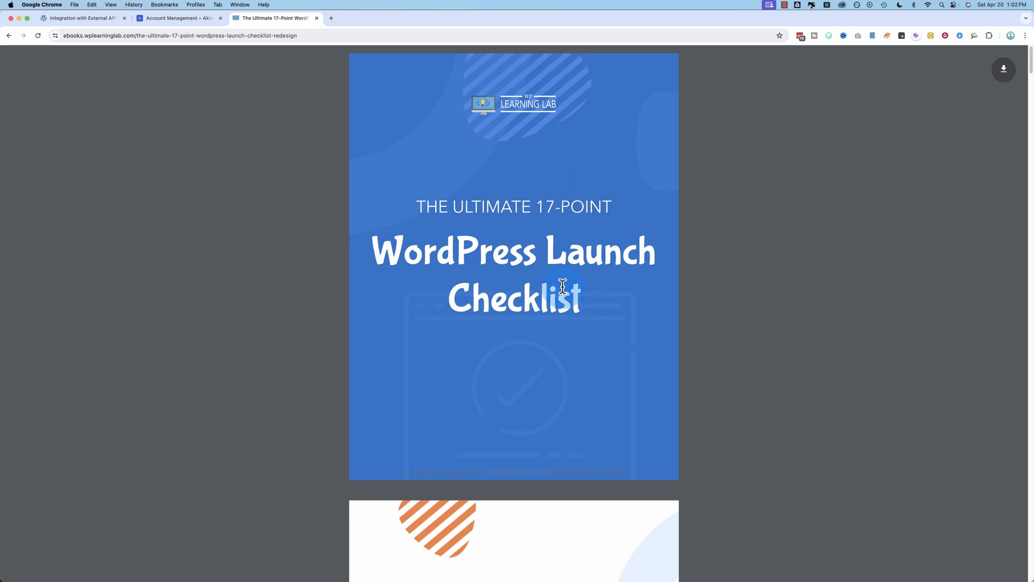
Zoom in on the 17-Point Launch Checklist and scroll to section #3 on updating WordPress
{"action": "key", "text": "cmd+plus"}
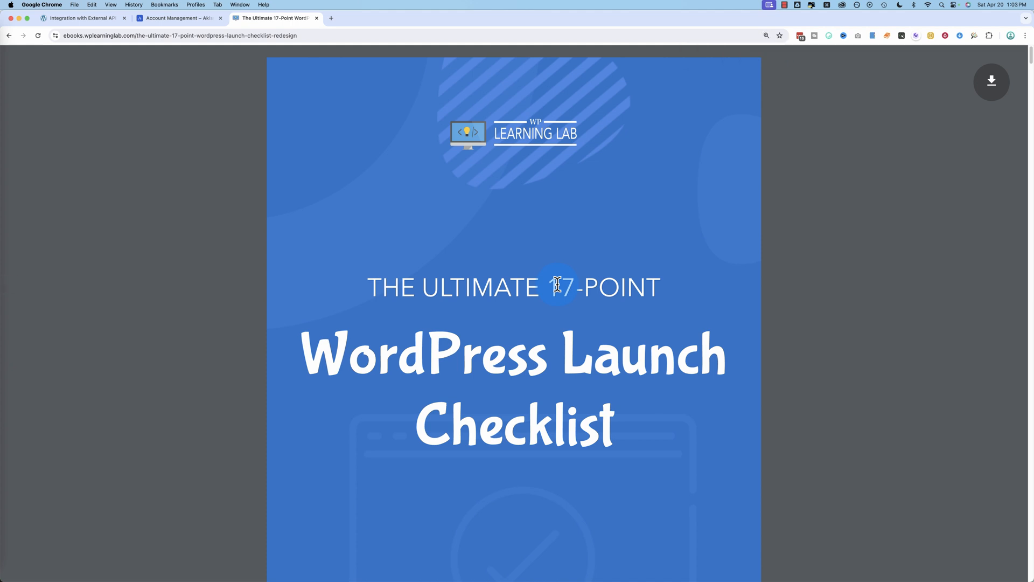
{"action": "scroll", "scroll_direction": "down", "scroll_amount": 3}
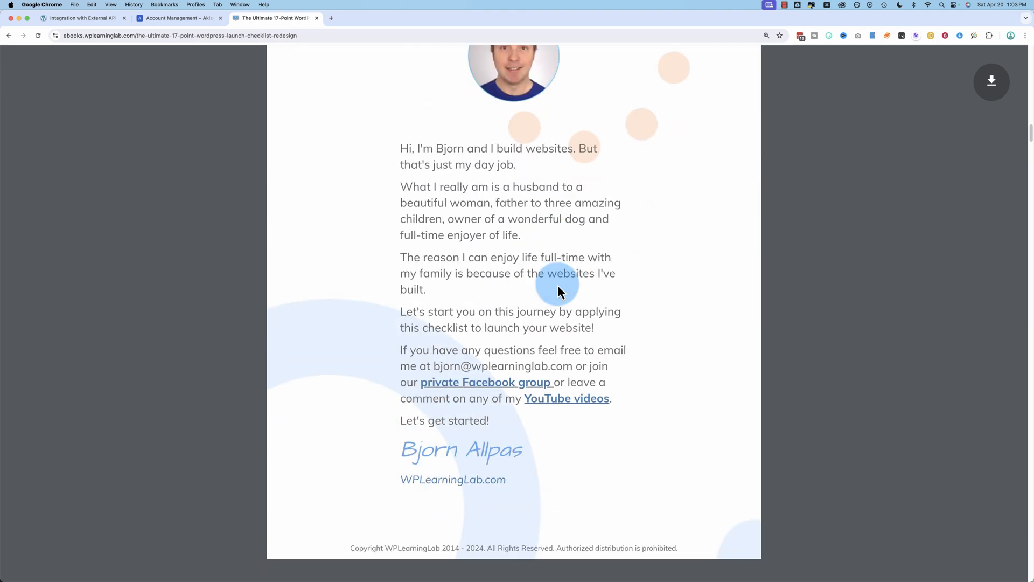
{"action": "scroll", "scroll_direction": "down", "scroll_amount": 3}
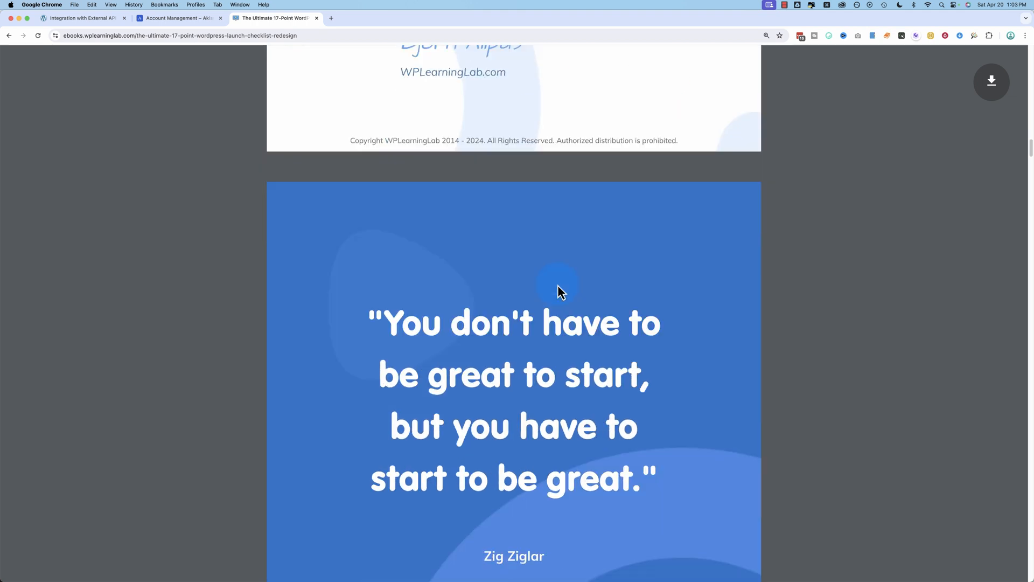
{"action": "scroll", "scroll_direction": "down", "scroll_amount": 3}
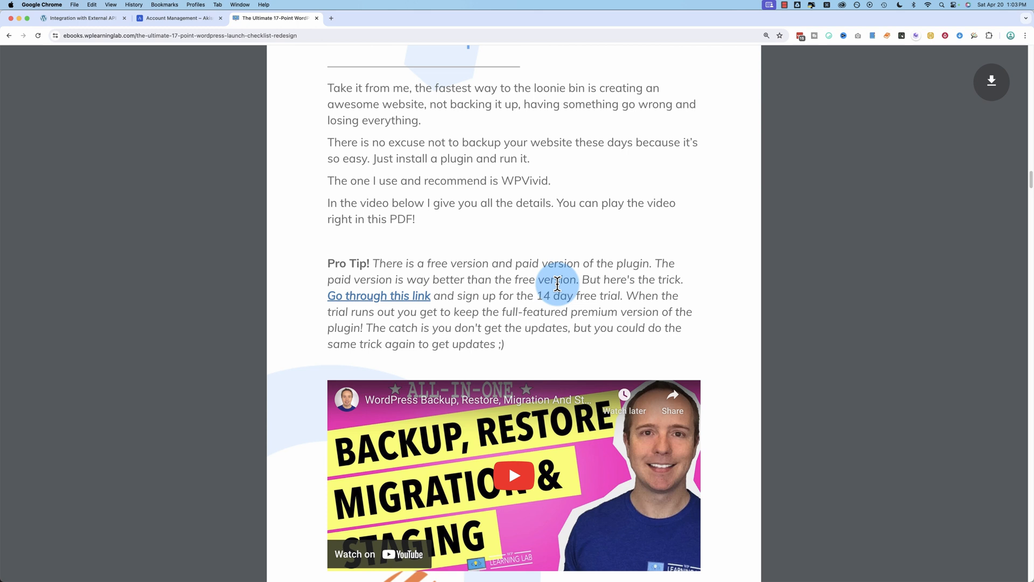
{"action": "scroll", "scroll_direction": "down", "scroll_amount": 3}
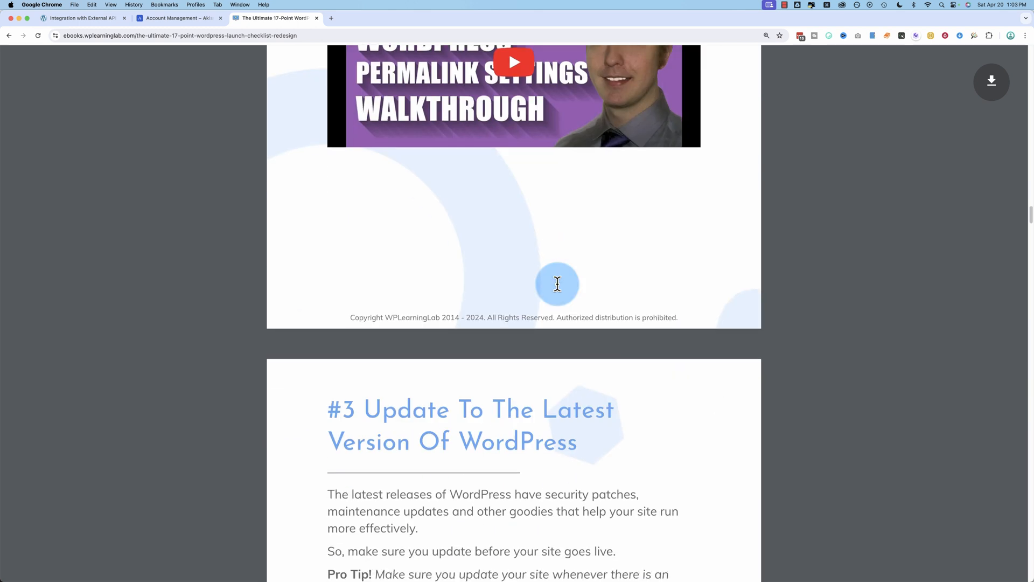
{"action": "scroll", "scroll_direction": "down", "scroll_amount": 3}
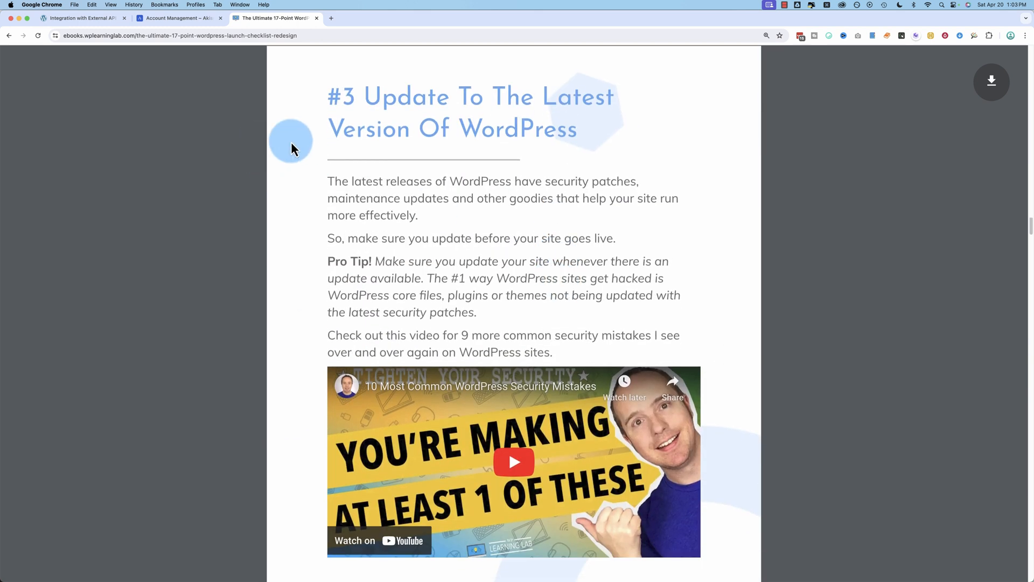